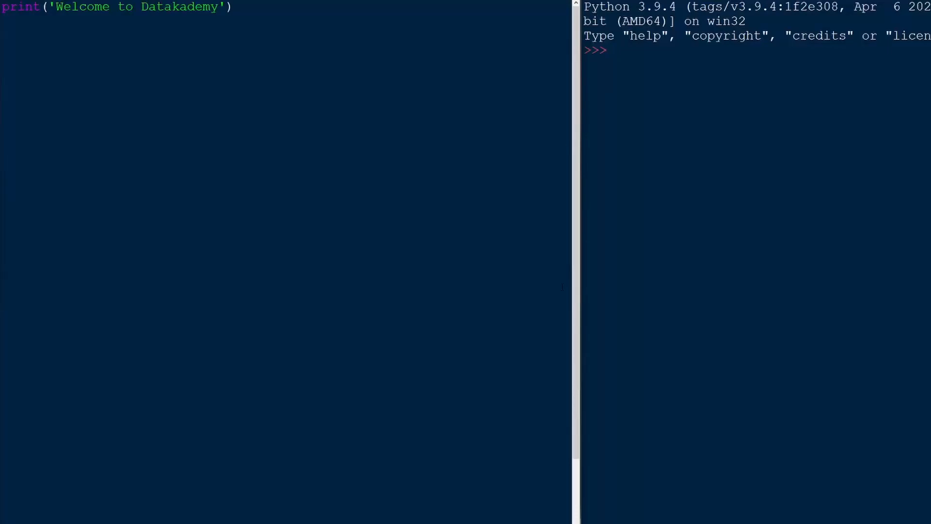
Run the script to print the welcome message in the shell.
{"action": "left_click", "coordinate": [3, 297]}
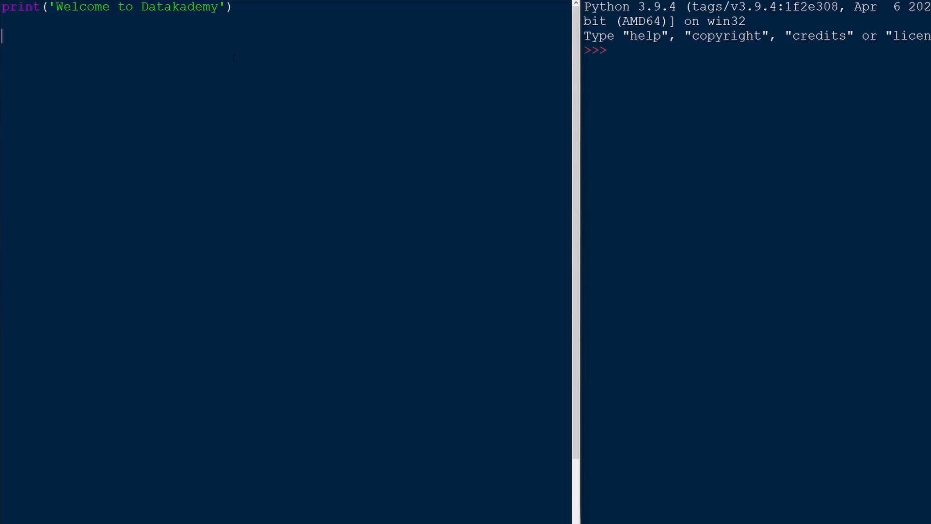
{"action": "key", "text": "F5"}
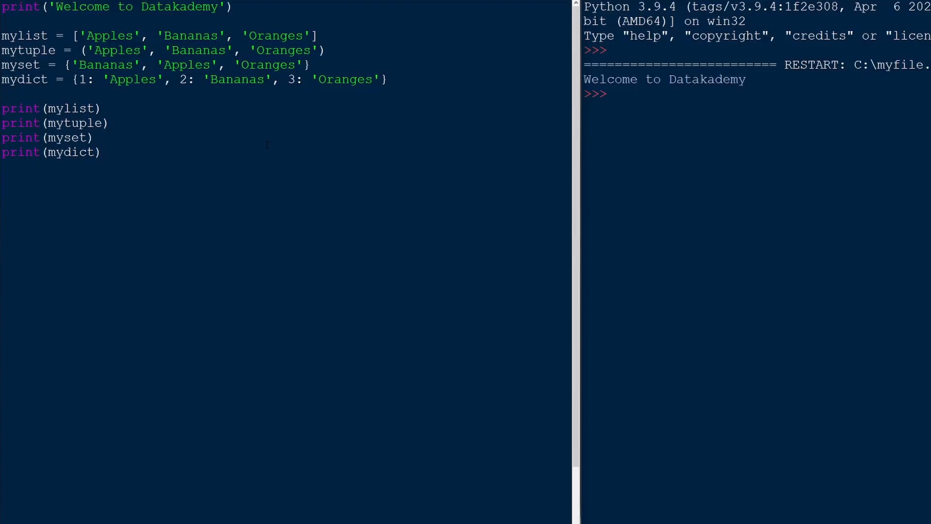
Run the fruit script to print the list, tuple, set and dictionary.
{"action": "left_click", "coordinate": [102, 152]}
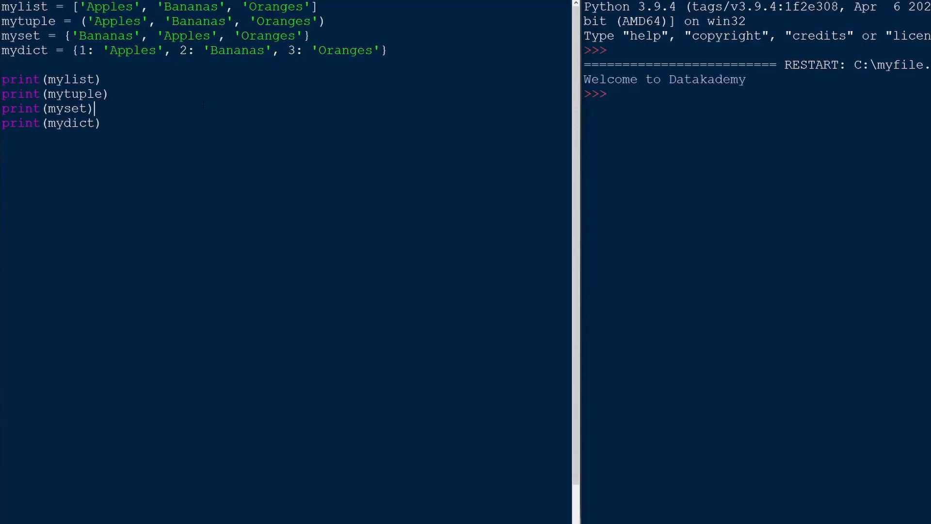
{"action": "key", "text": "F5"}
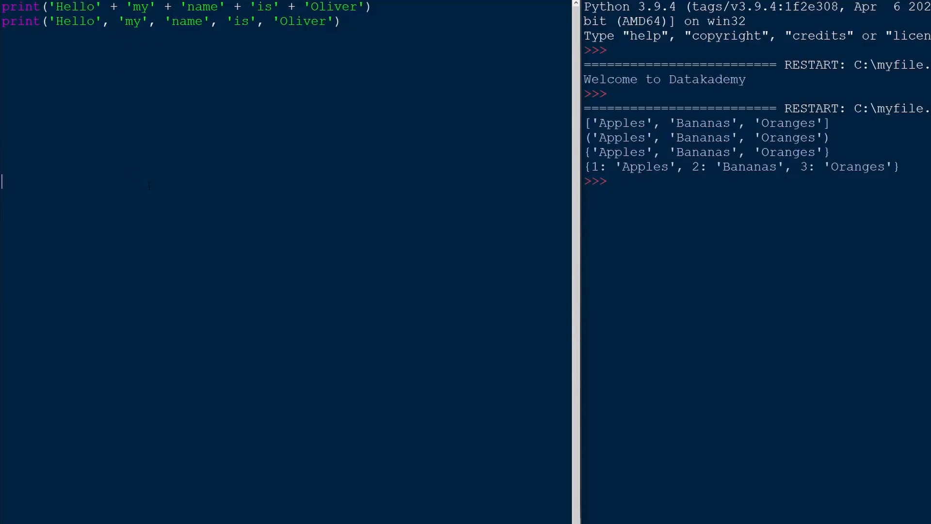
Run both greeting prints, then add sep = '' to the comma print.
{"action": "key", "text": "F5"}
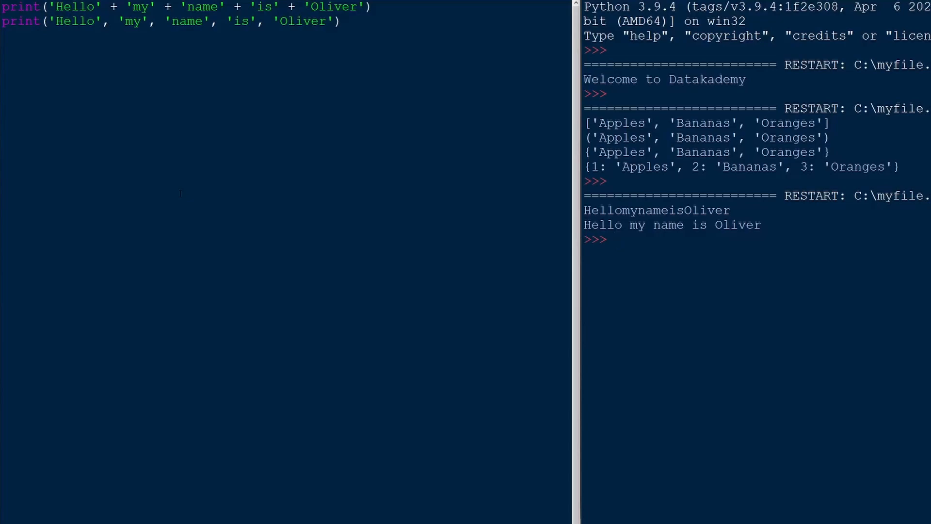
{"action": "type", "text": ", sep = ''"}
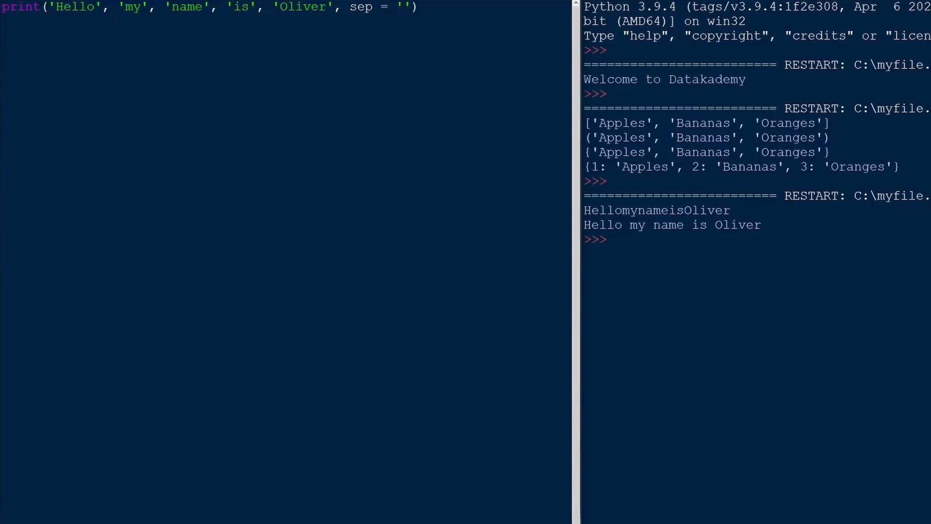
Run the greeting with separators '', 'Apple' and '\n' in turn.
{"action": "key", "text": "F5"}
{"action": "type", "text": "Apple"}
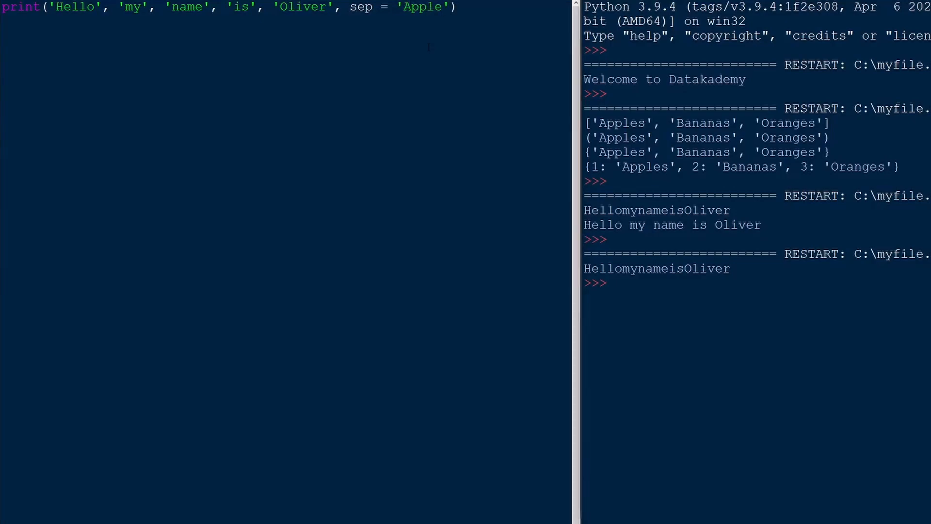
{"action": "key", "text": "F5"}
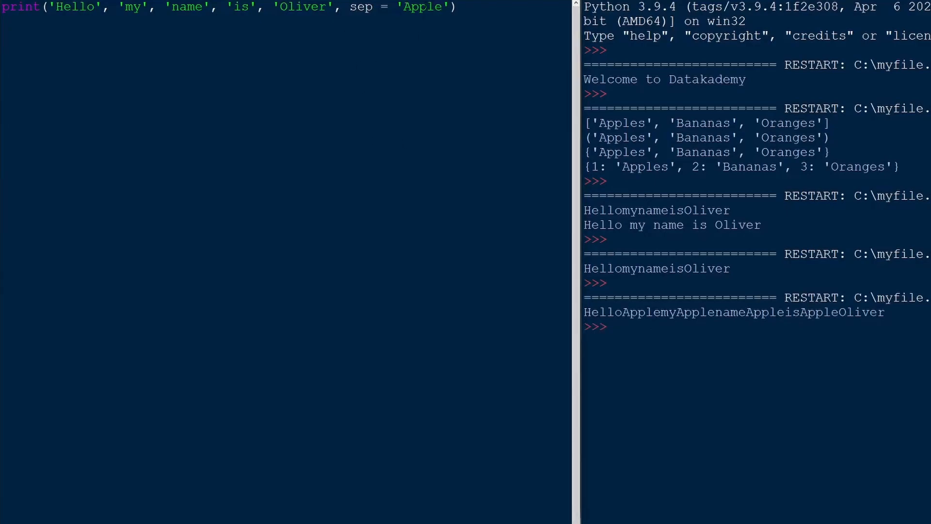
{"action": "double_click", "coordinate": [422, 7]}
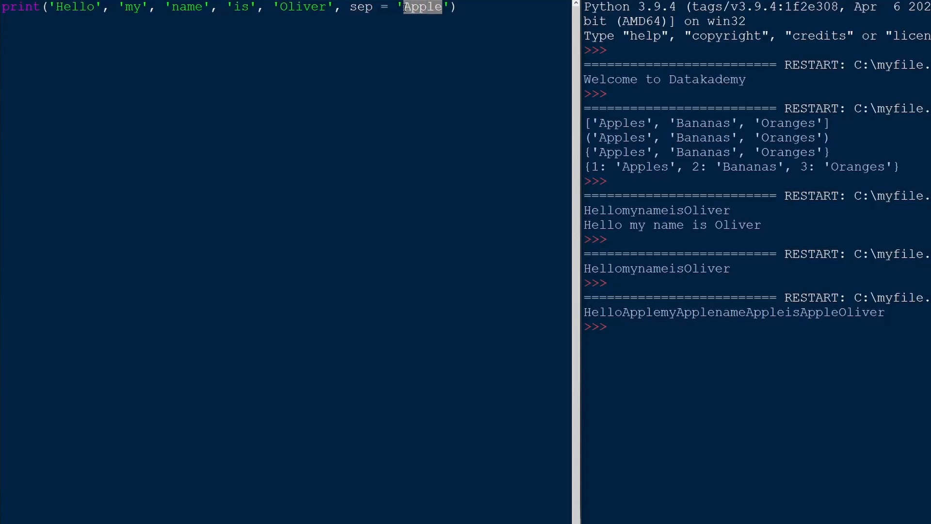
{"action": "type", "text": "\\n"}
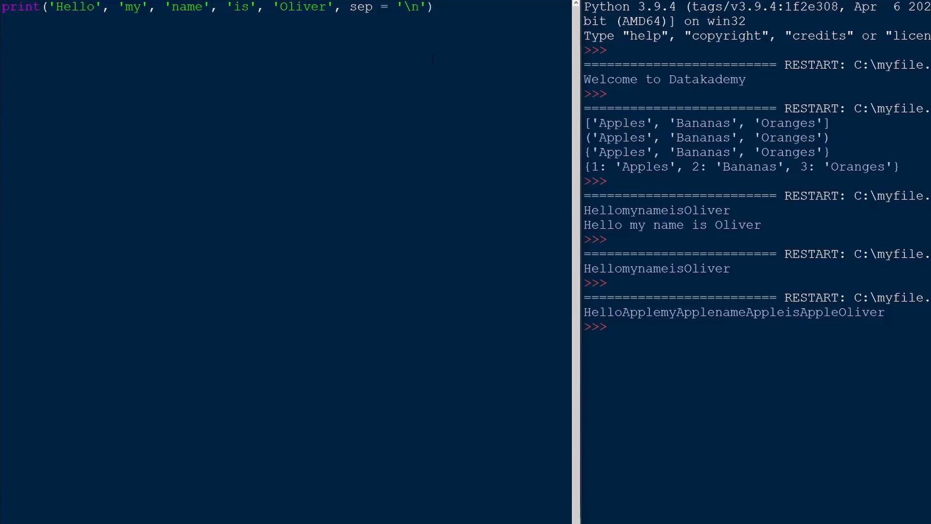
{"action": "key", "text": "F5"}
{"action": "type", "text": "print('There is no newline"}
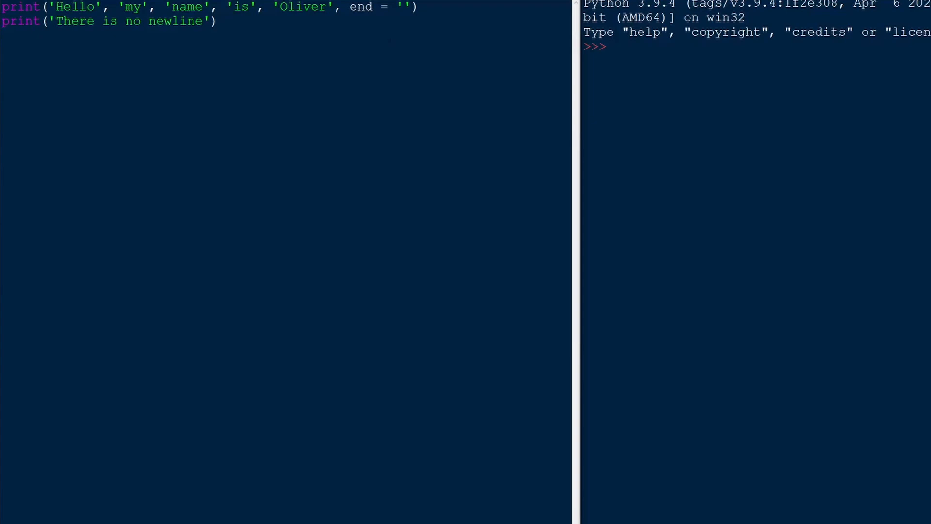
Run the script with end = '' so both prints join on one line.
{"action": "type", "text": "\\"}
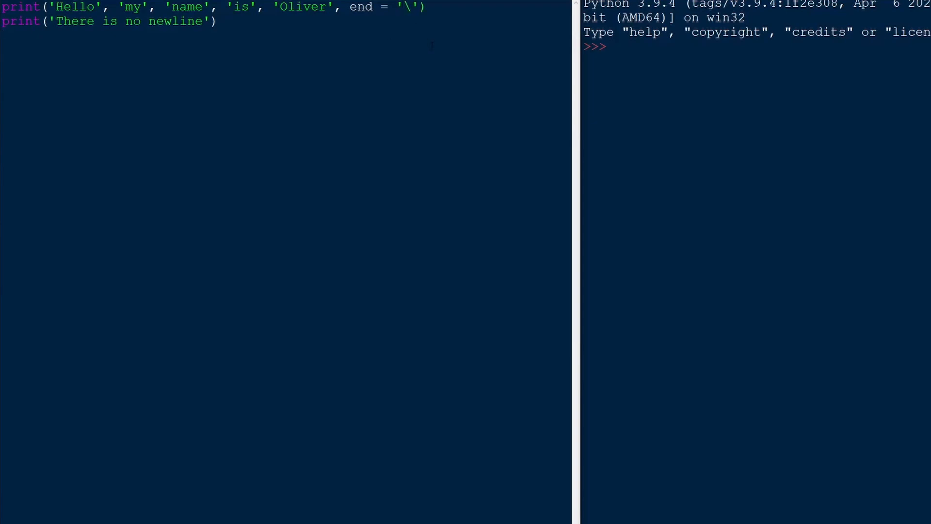
{"action": "key", "text": "Backspace"}
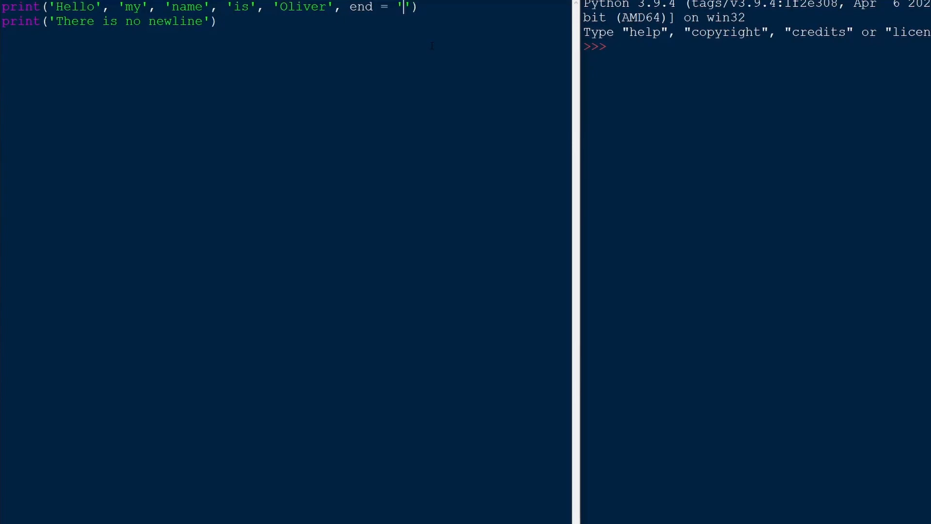
{"action": "key", "text": "f5"}
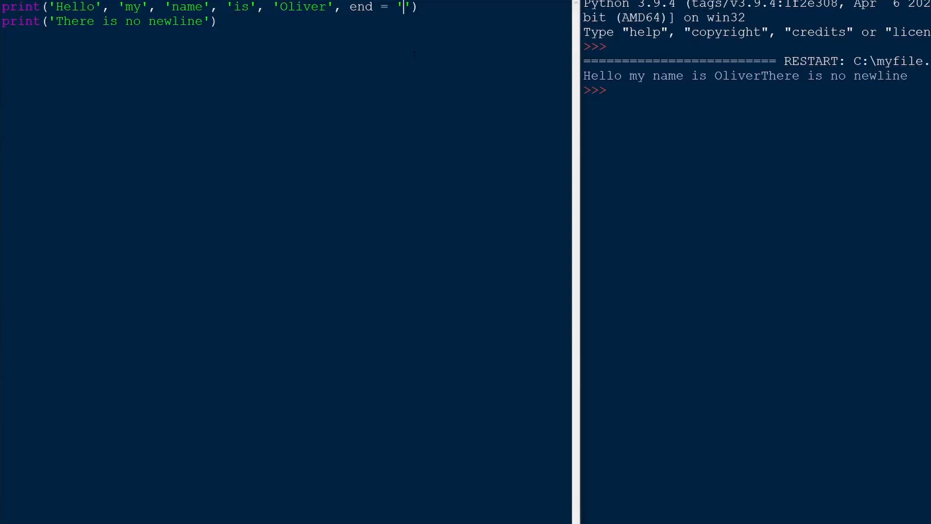
Run again with end set to '12345', then to '\n\n\n'.
{"action": "type", "text": "1"}
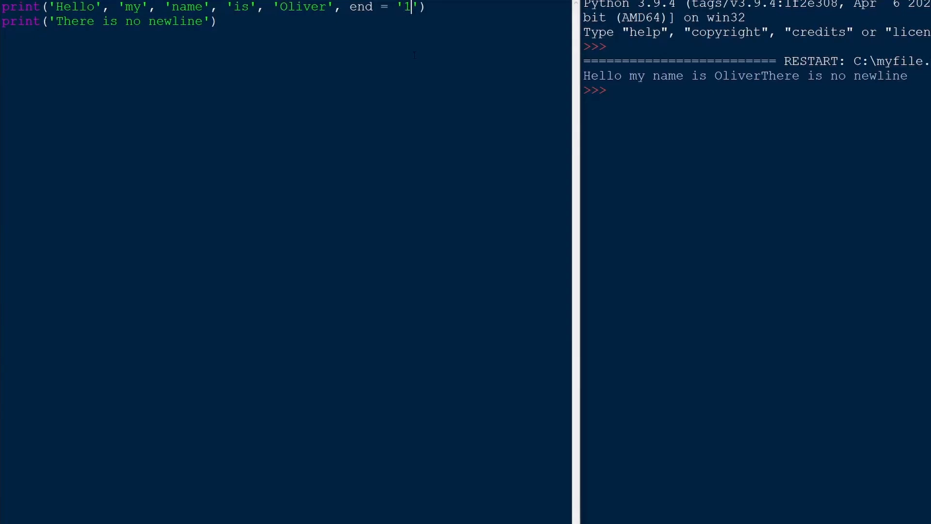
{"action": "type", "text": "2345"}
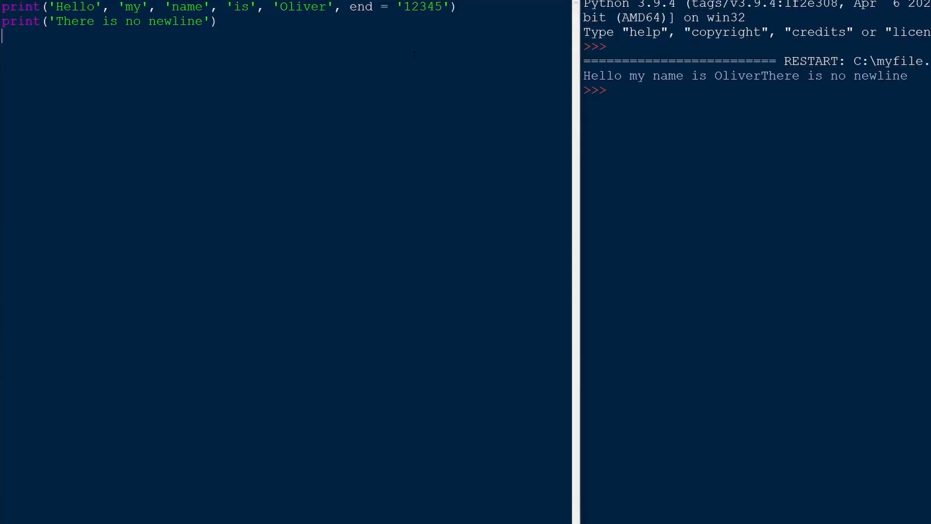
{"action": "key", "text": "F5"}
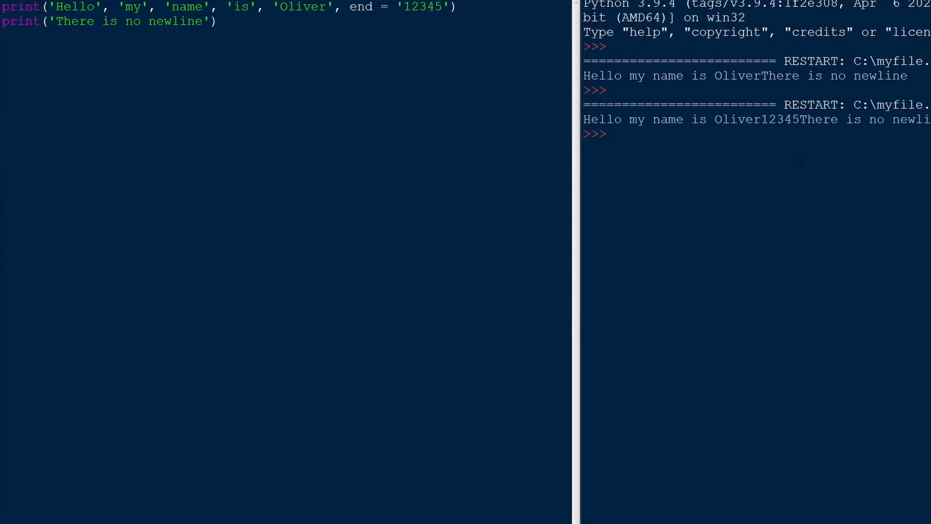
{"action": "double_click", "coordinate": [423, 6]}
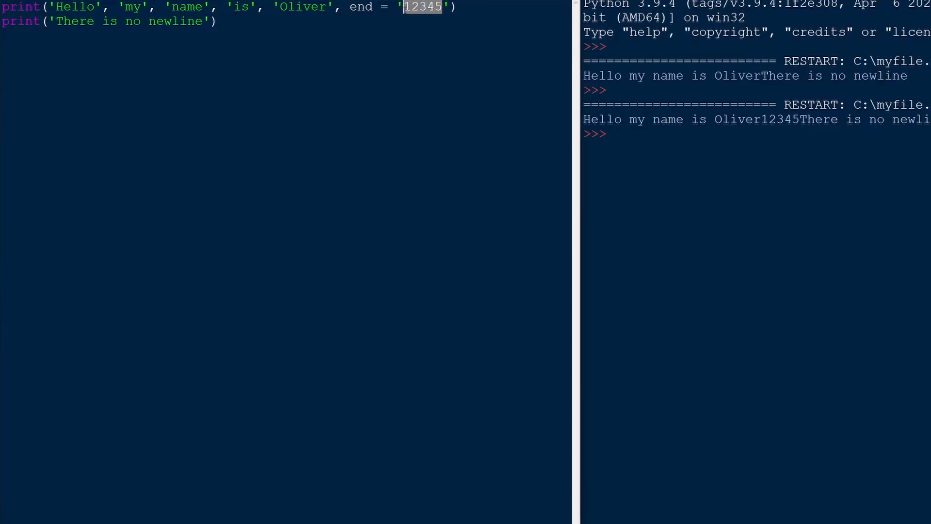
{"action": "type", "text": "\\n\\n\\n"}
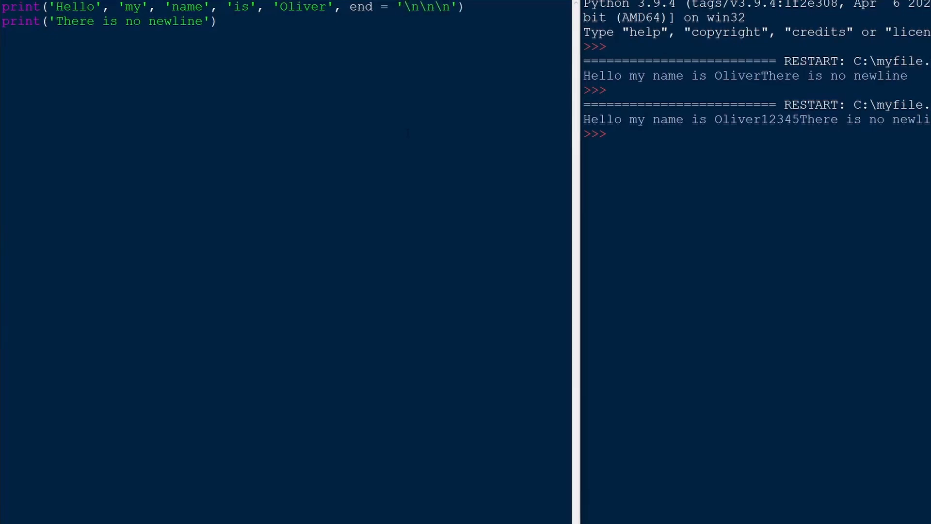
{"action": "key", "text": "F5"}
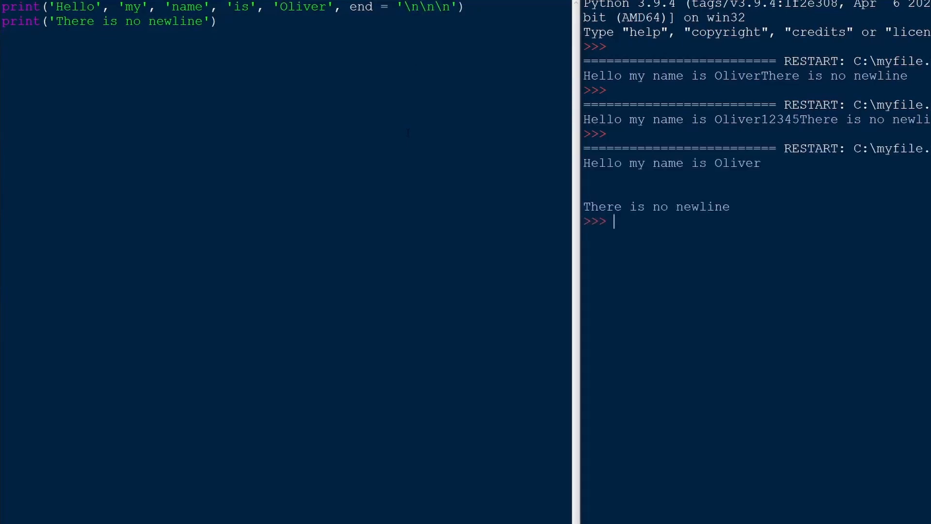